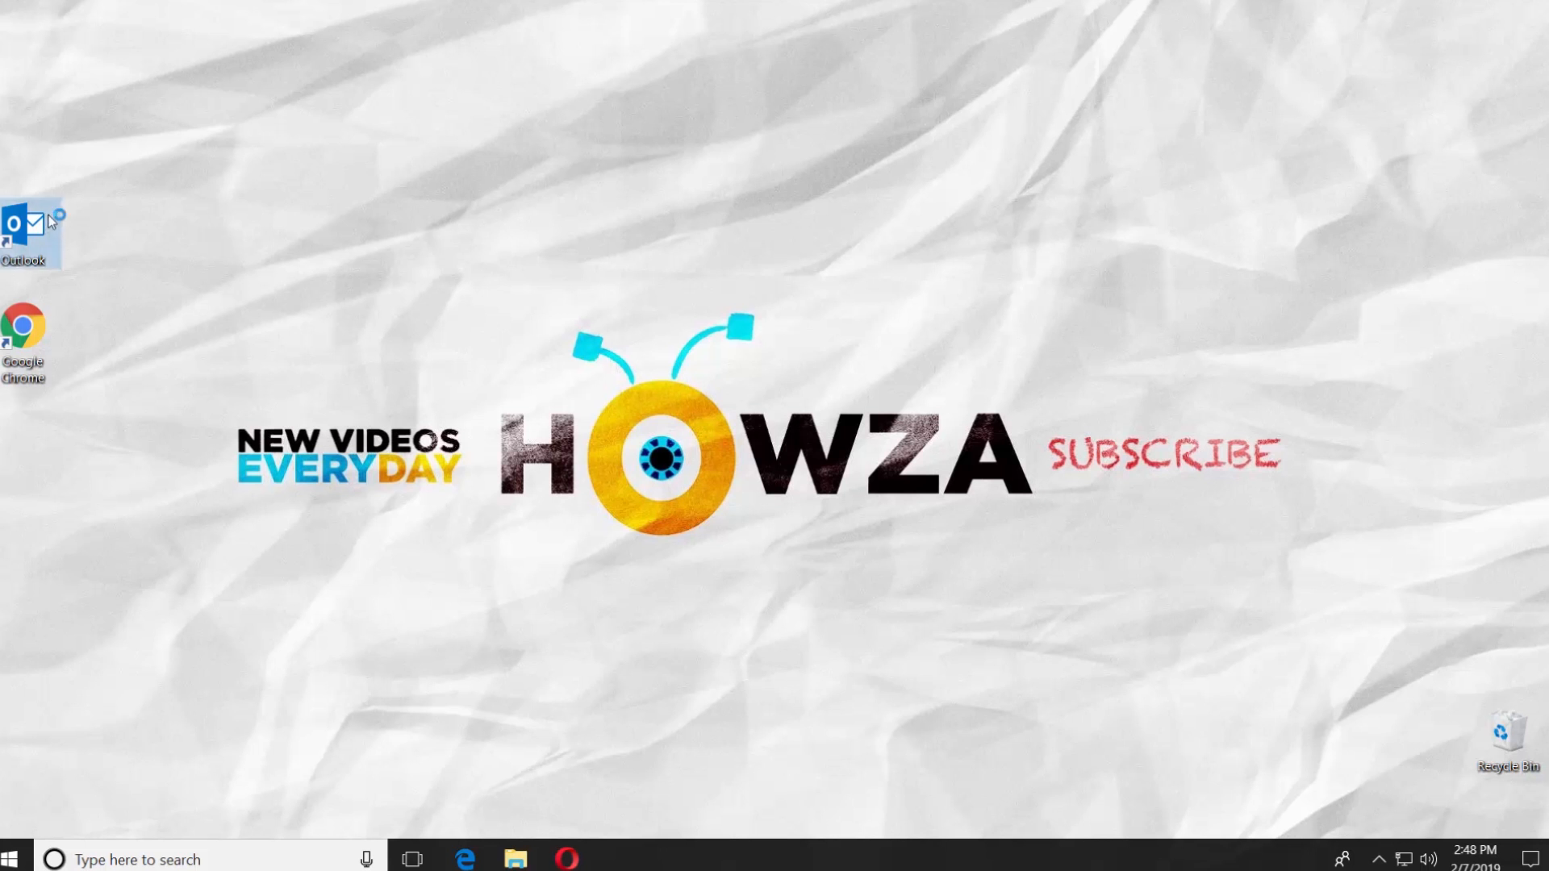
- Start Outlook 2019 from its desktop shortcut
double_click(21, 226)
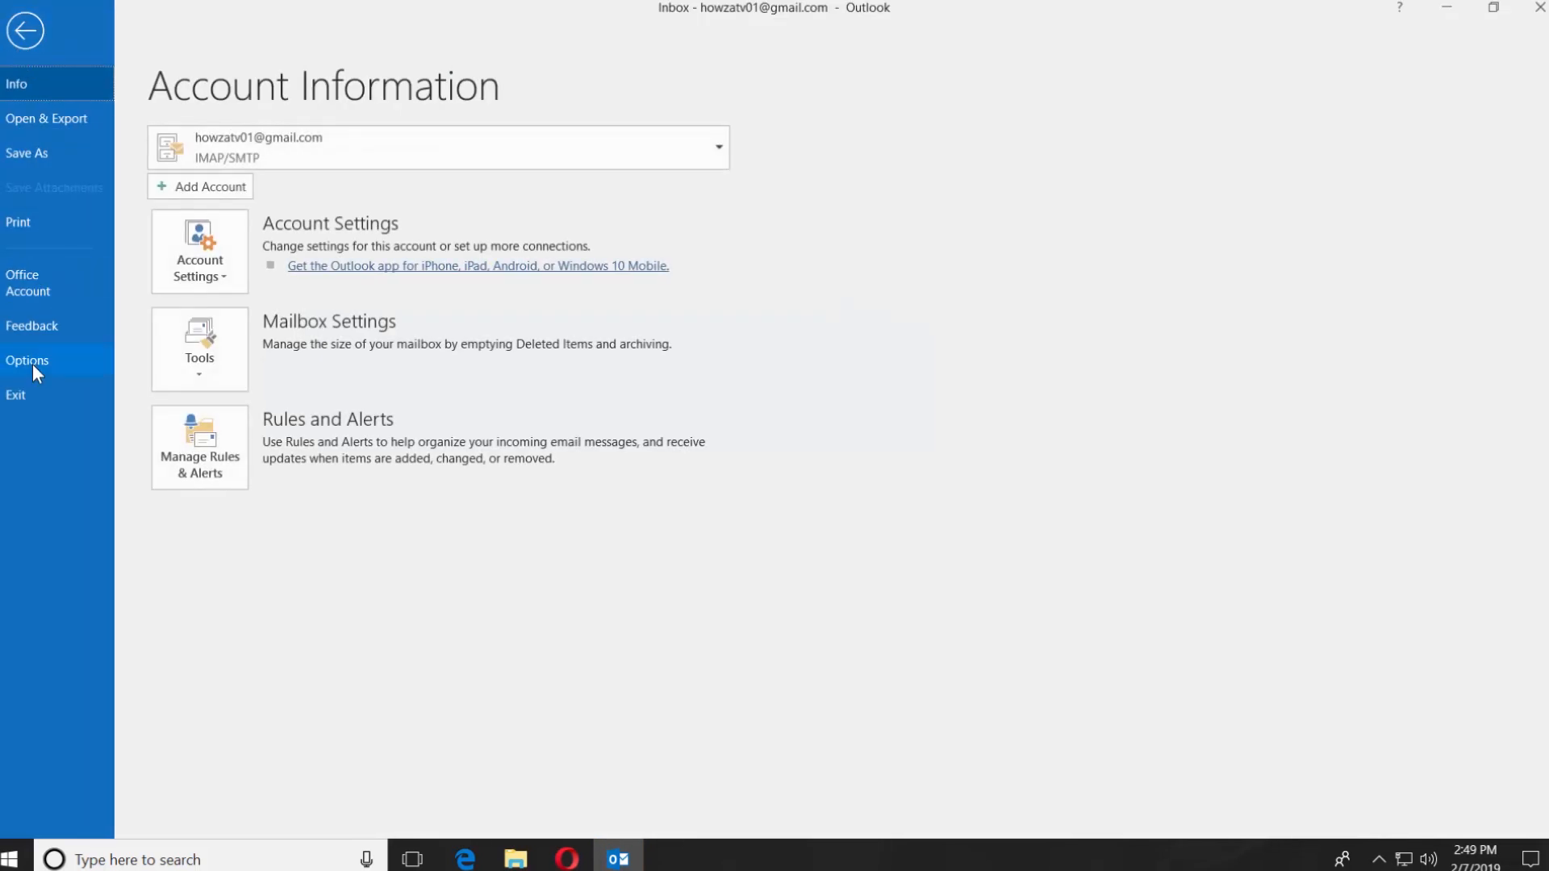
- From Outlook's Language options, go to Office.com for more display and help languages
click(28, 363)
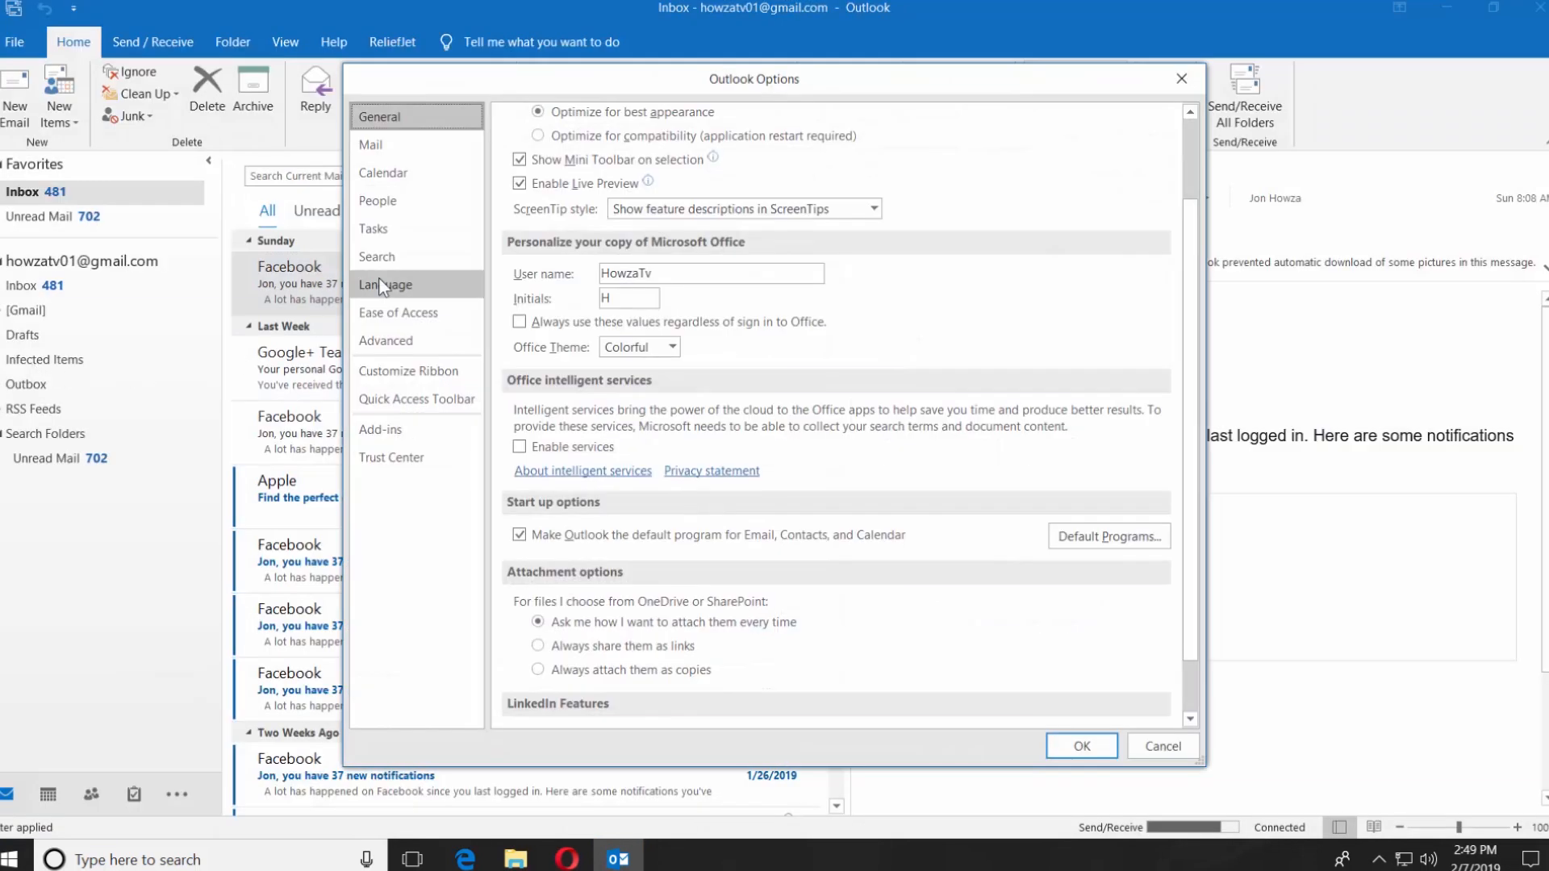
click(385, 286)
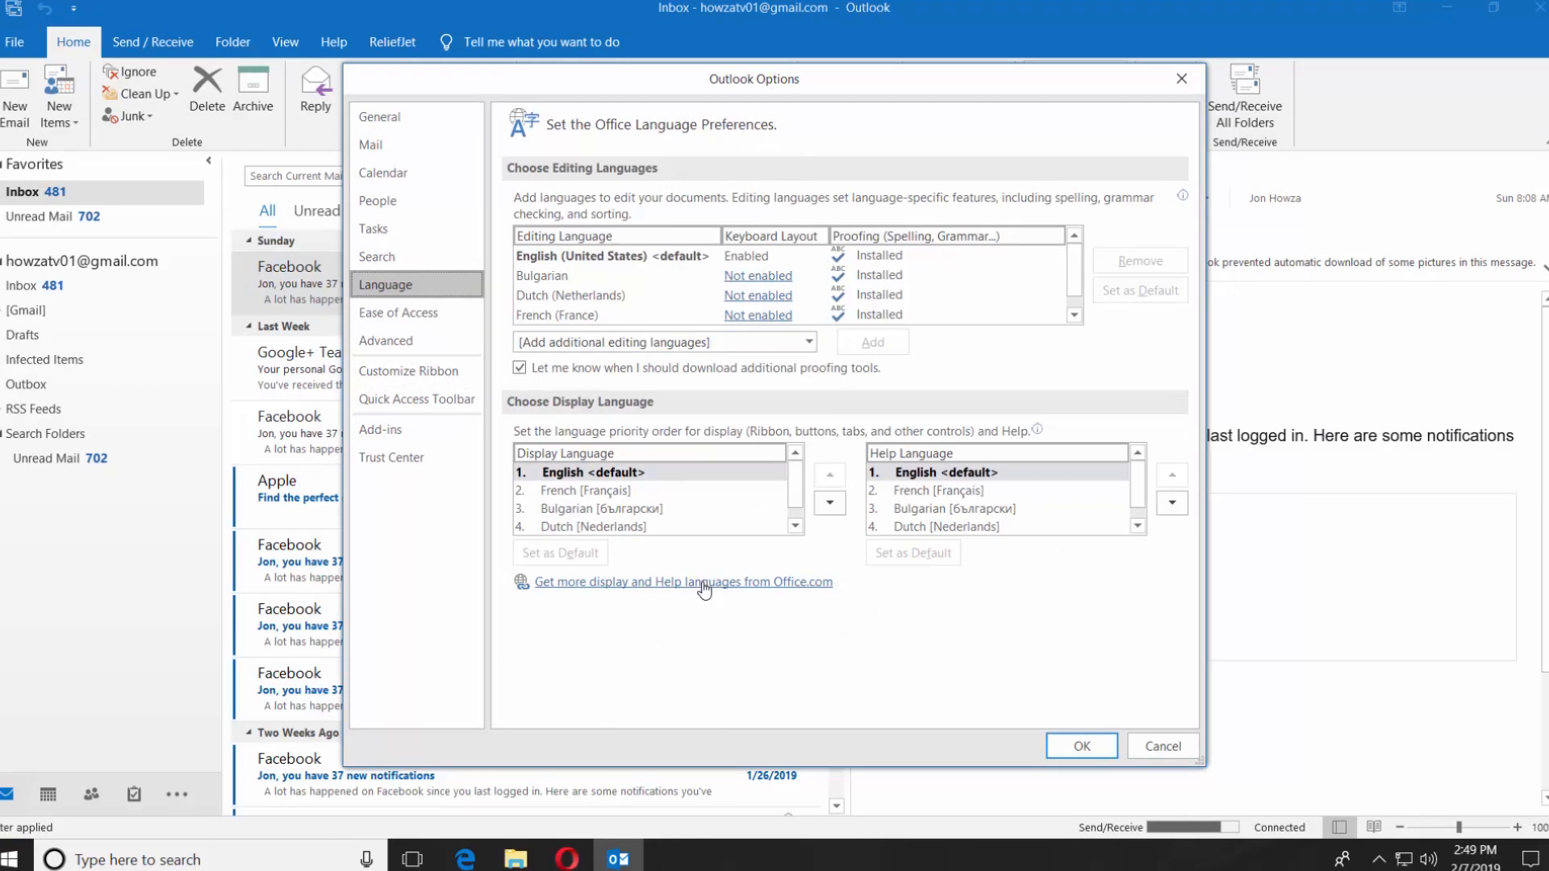
click(681, 581)
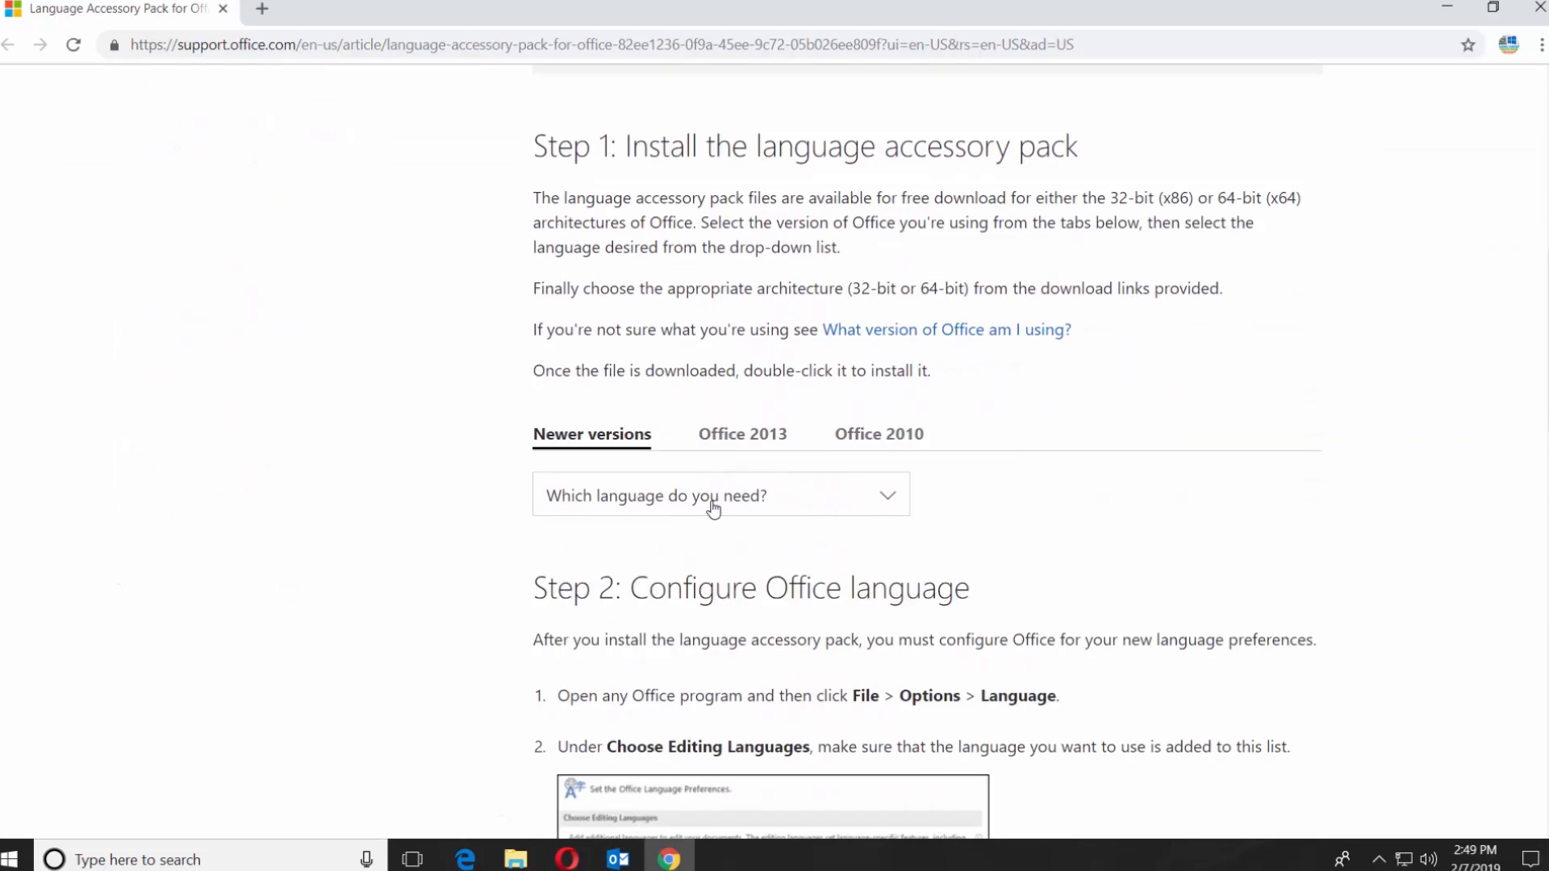
- Choose German as the needed language and download the 64-bit accessory pack
click(720, 495)
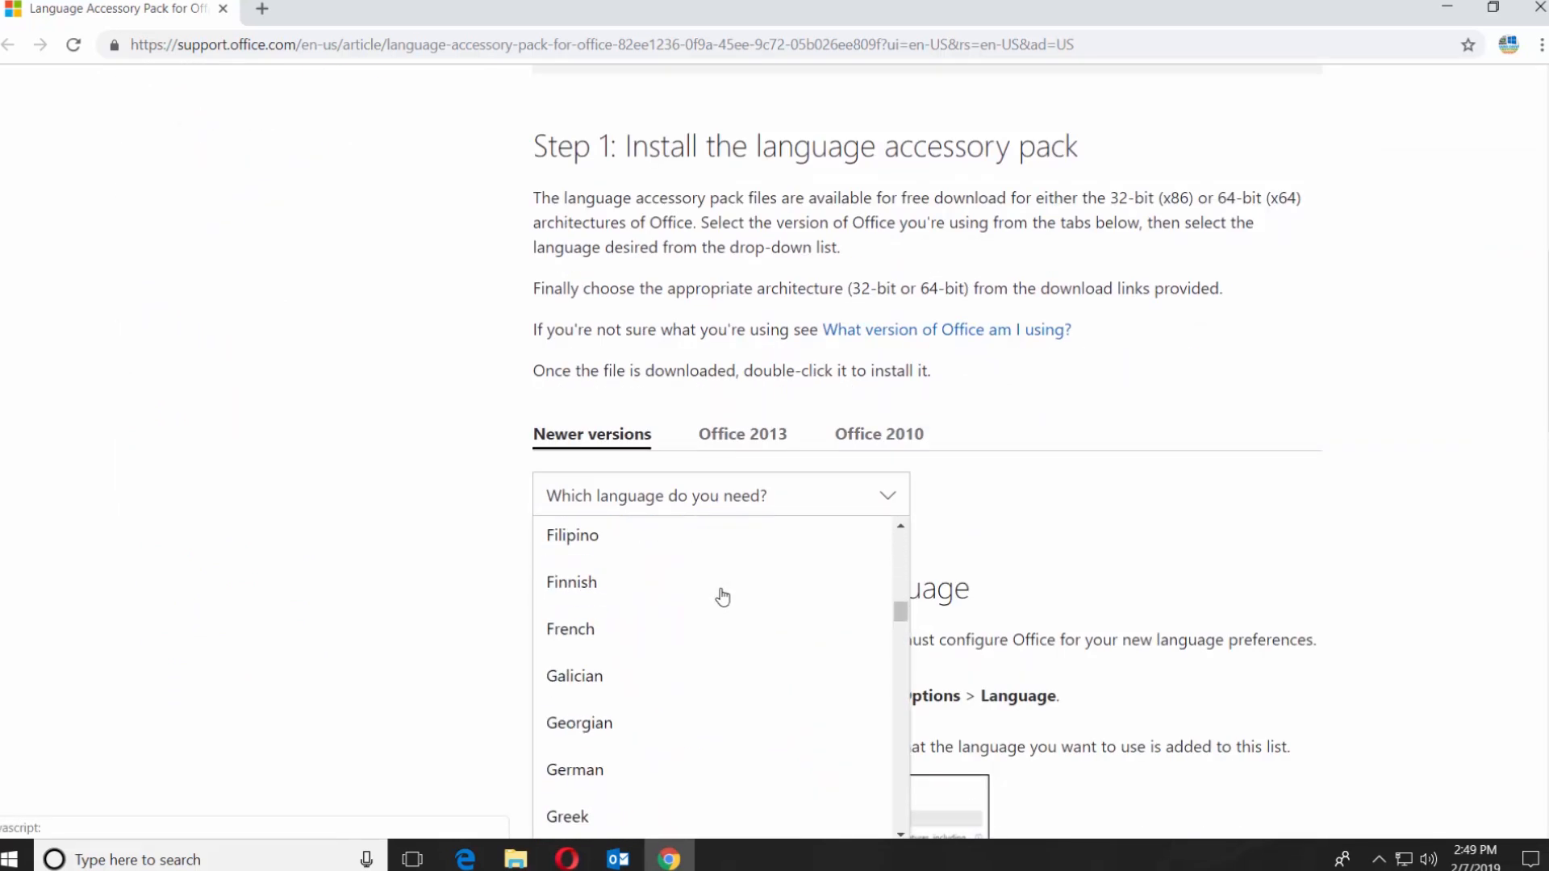
click(575, 769)
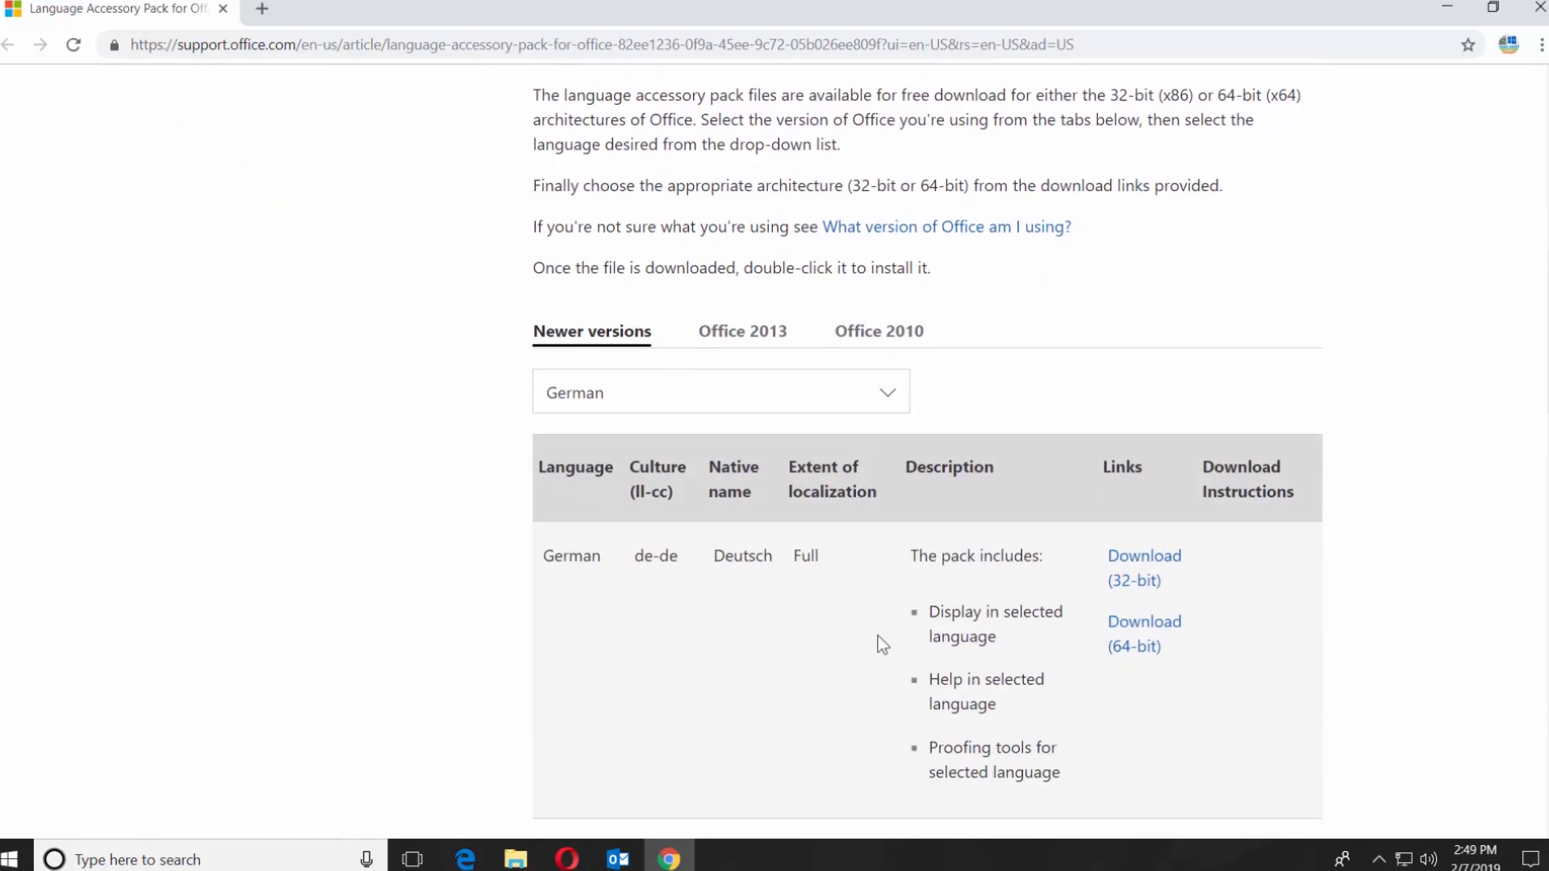
click(1142, 632)
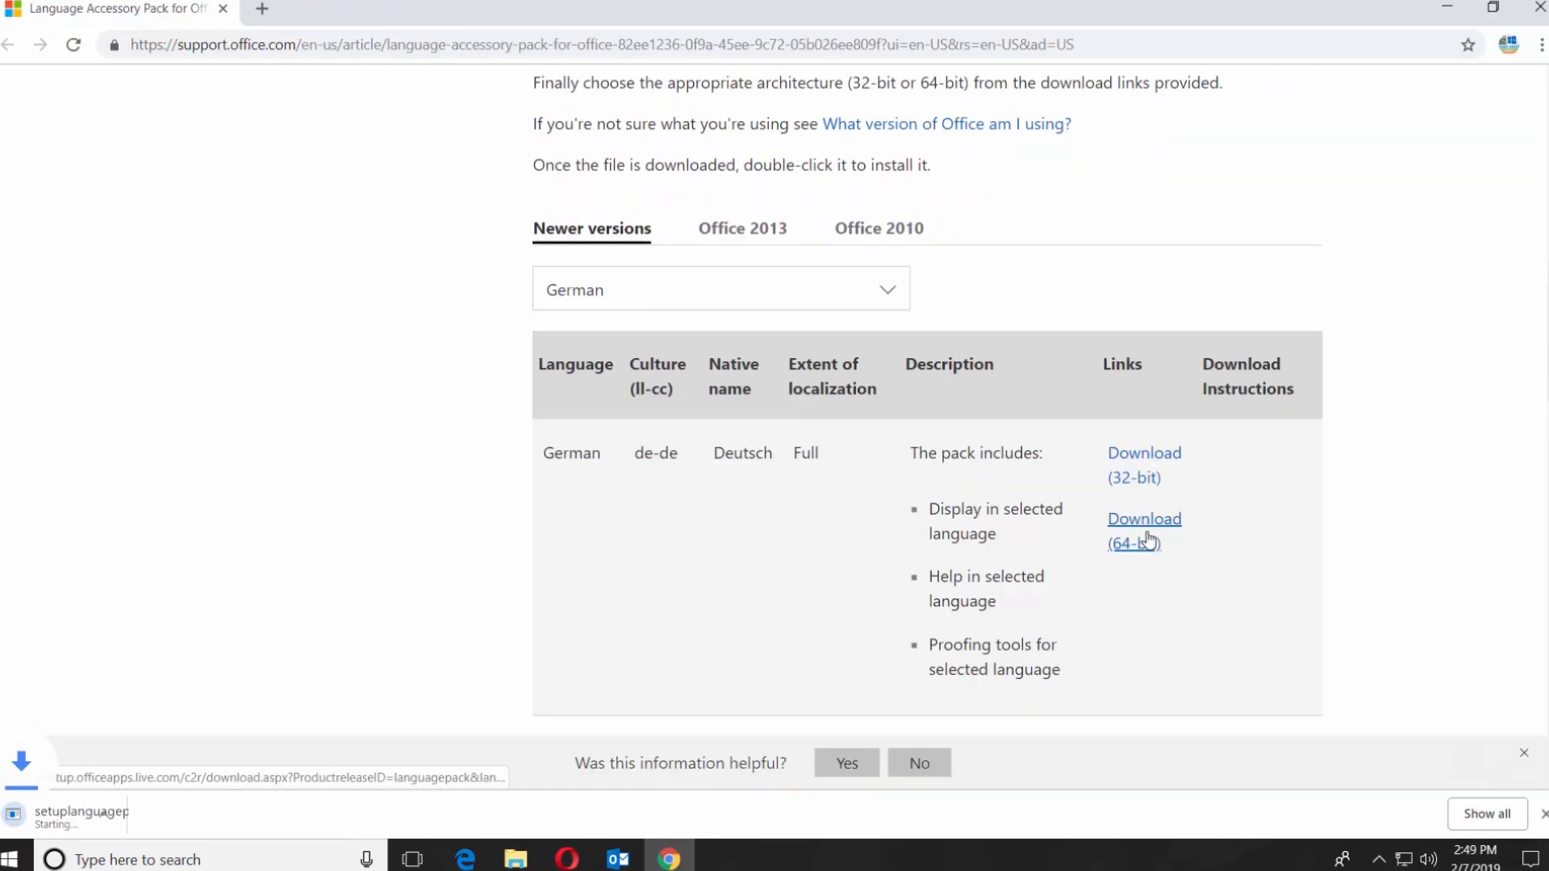
click(1142, 518)
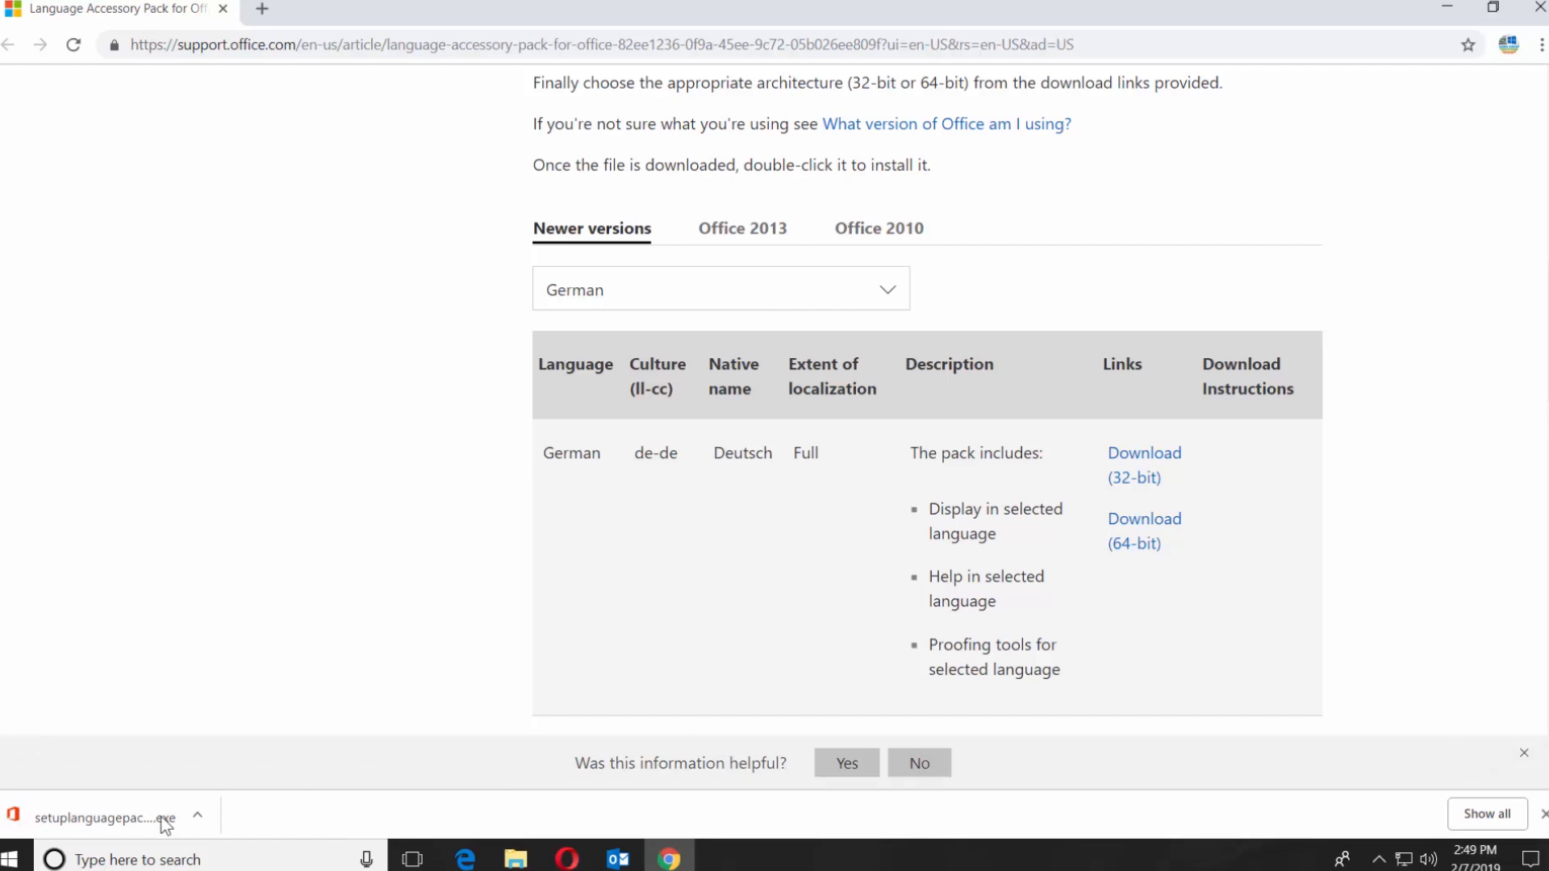
- Run the downloaded setuplanguagepack installer and allow it to make changes
double_click(101, 816)
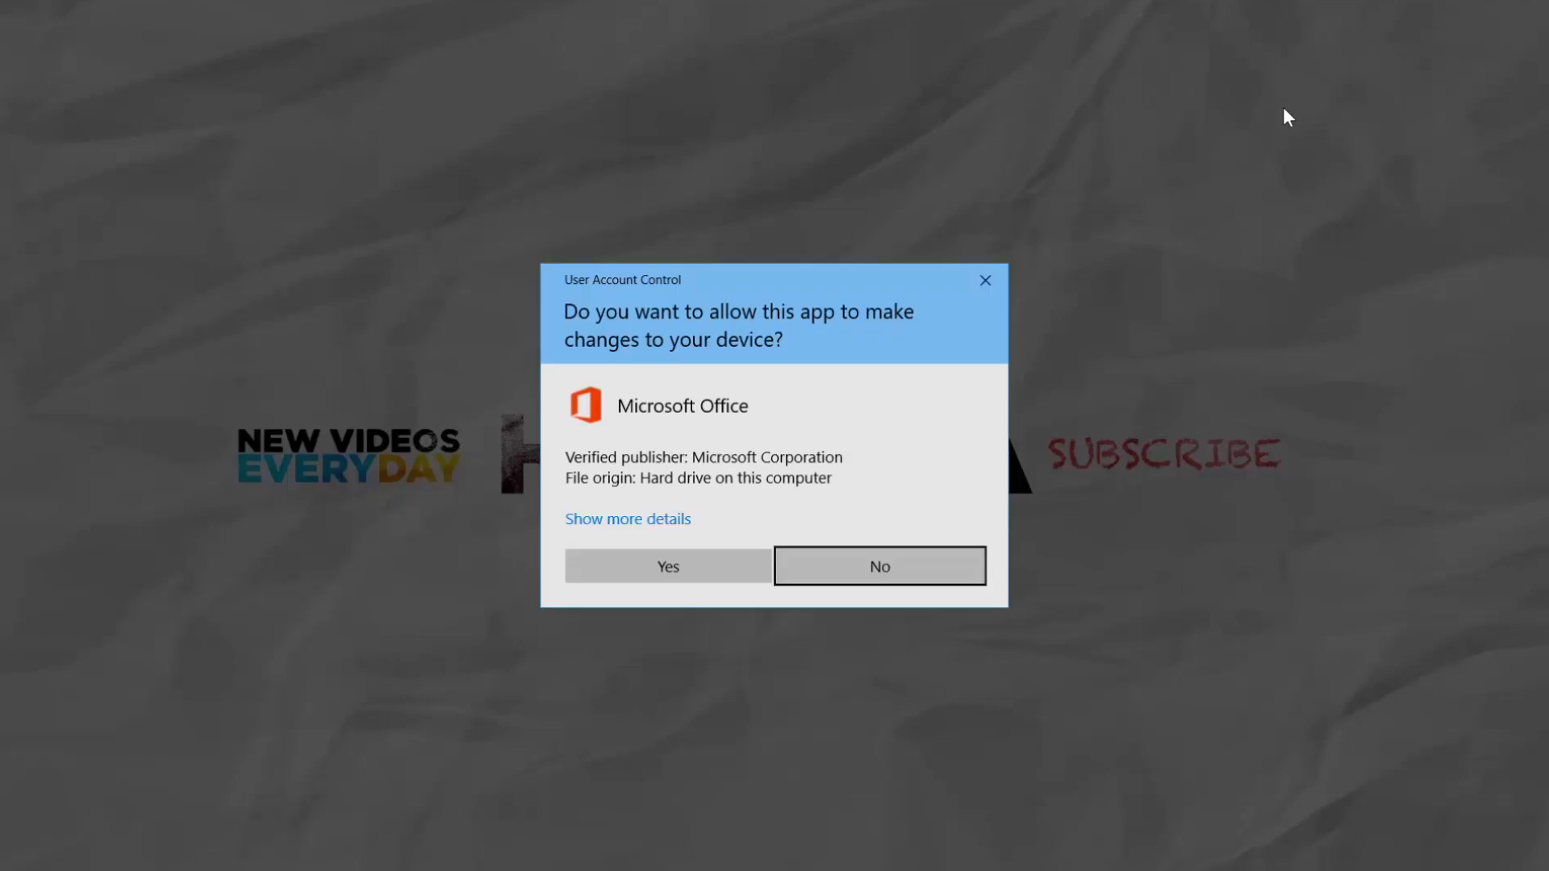
click(666, 566)
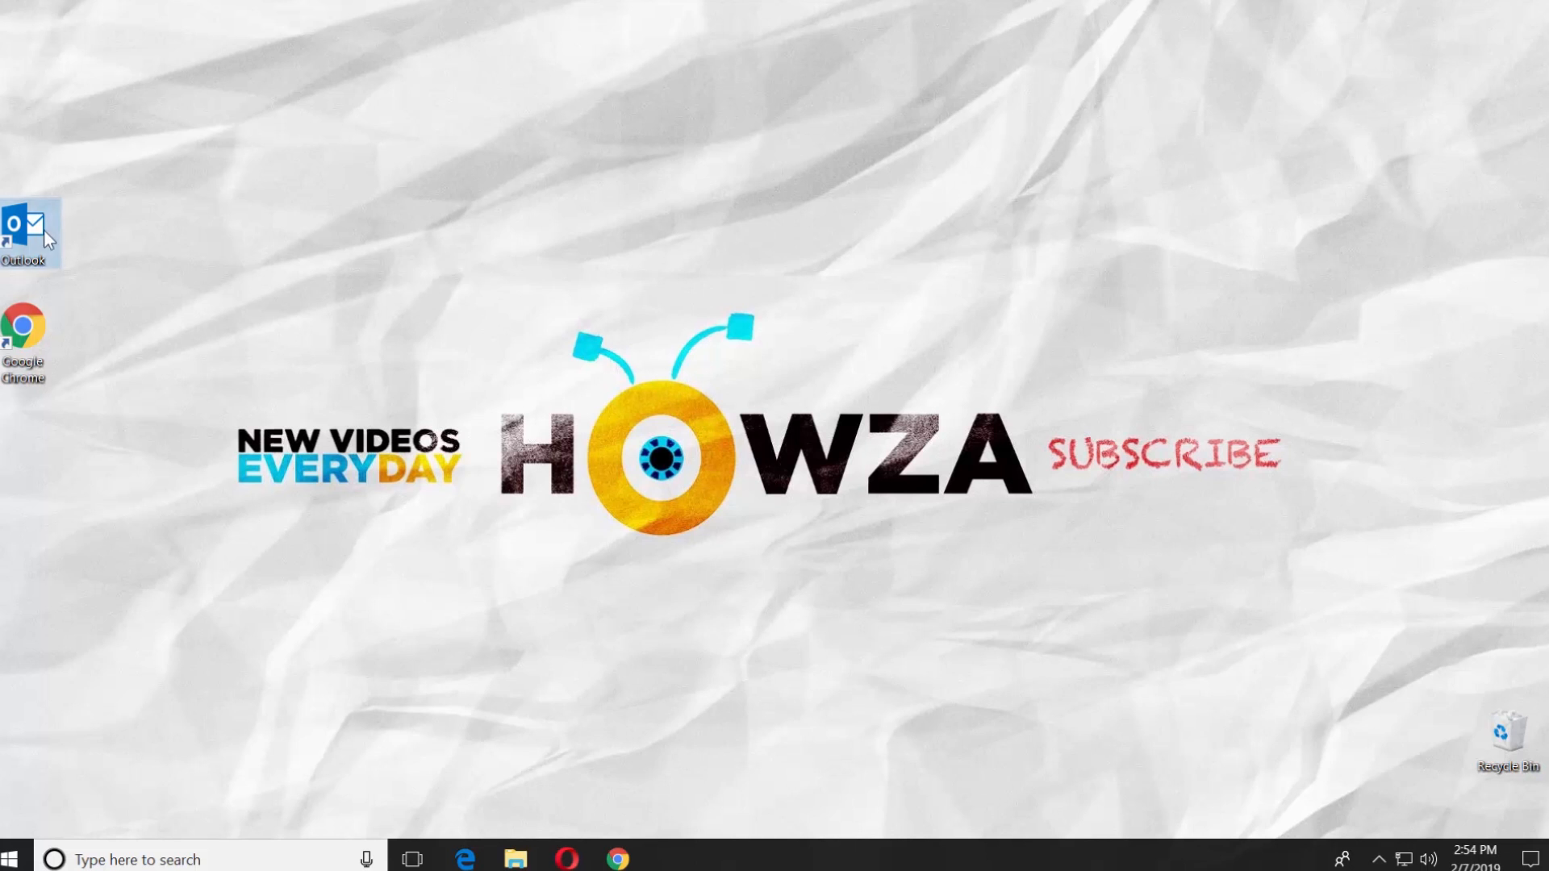
- Relaunch Outlook and return to the Language preferences under Options
double_click(23, 228)
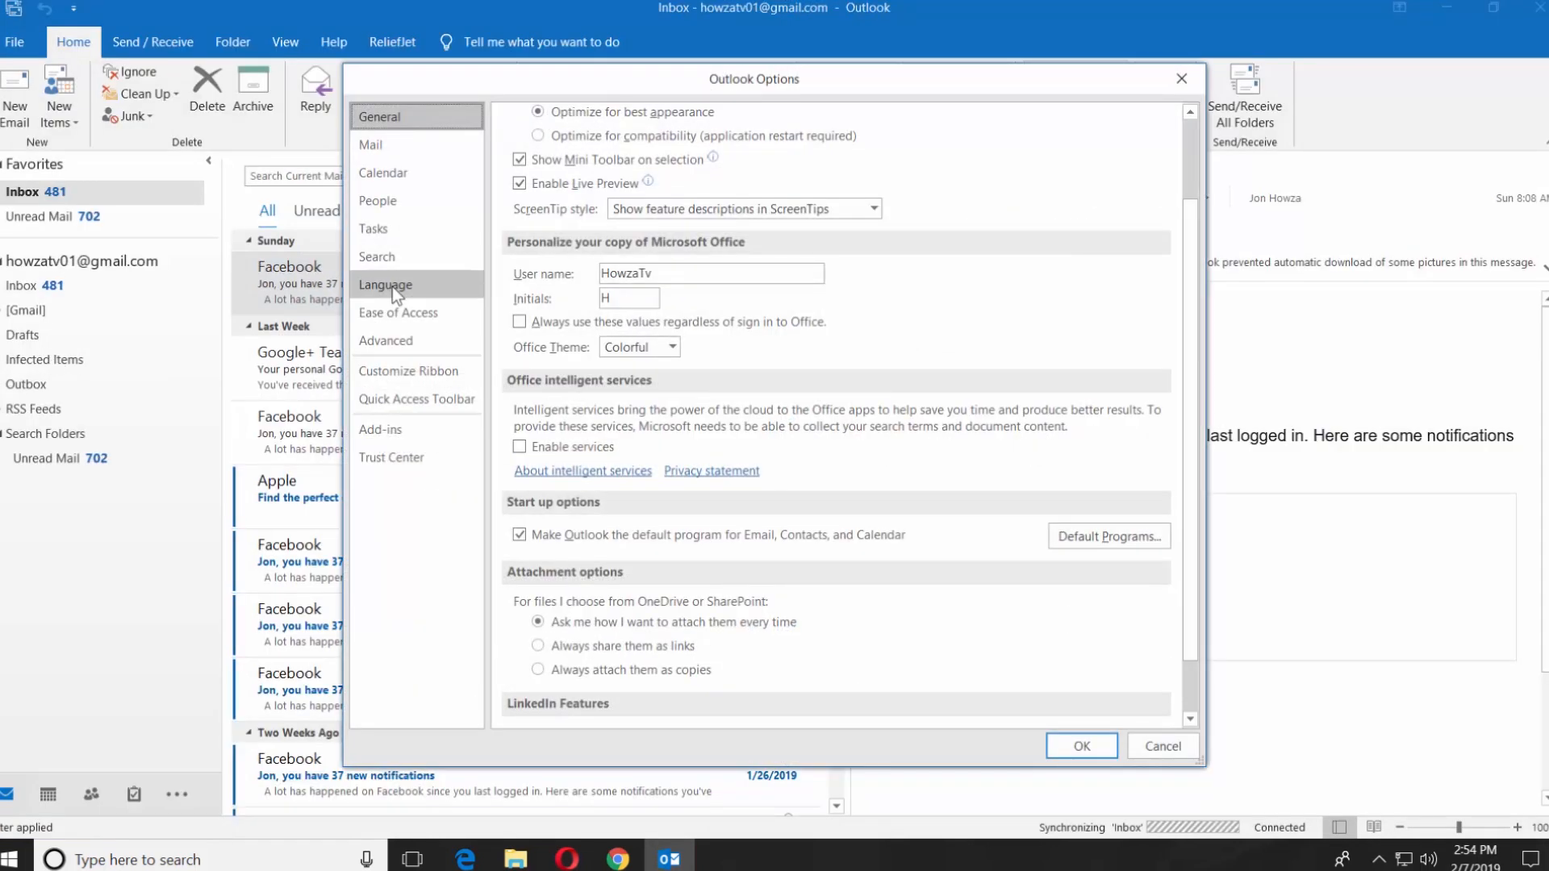
click(386, 284)
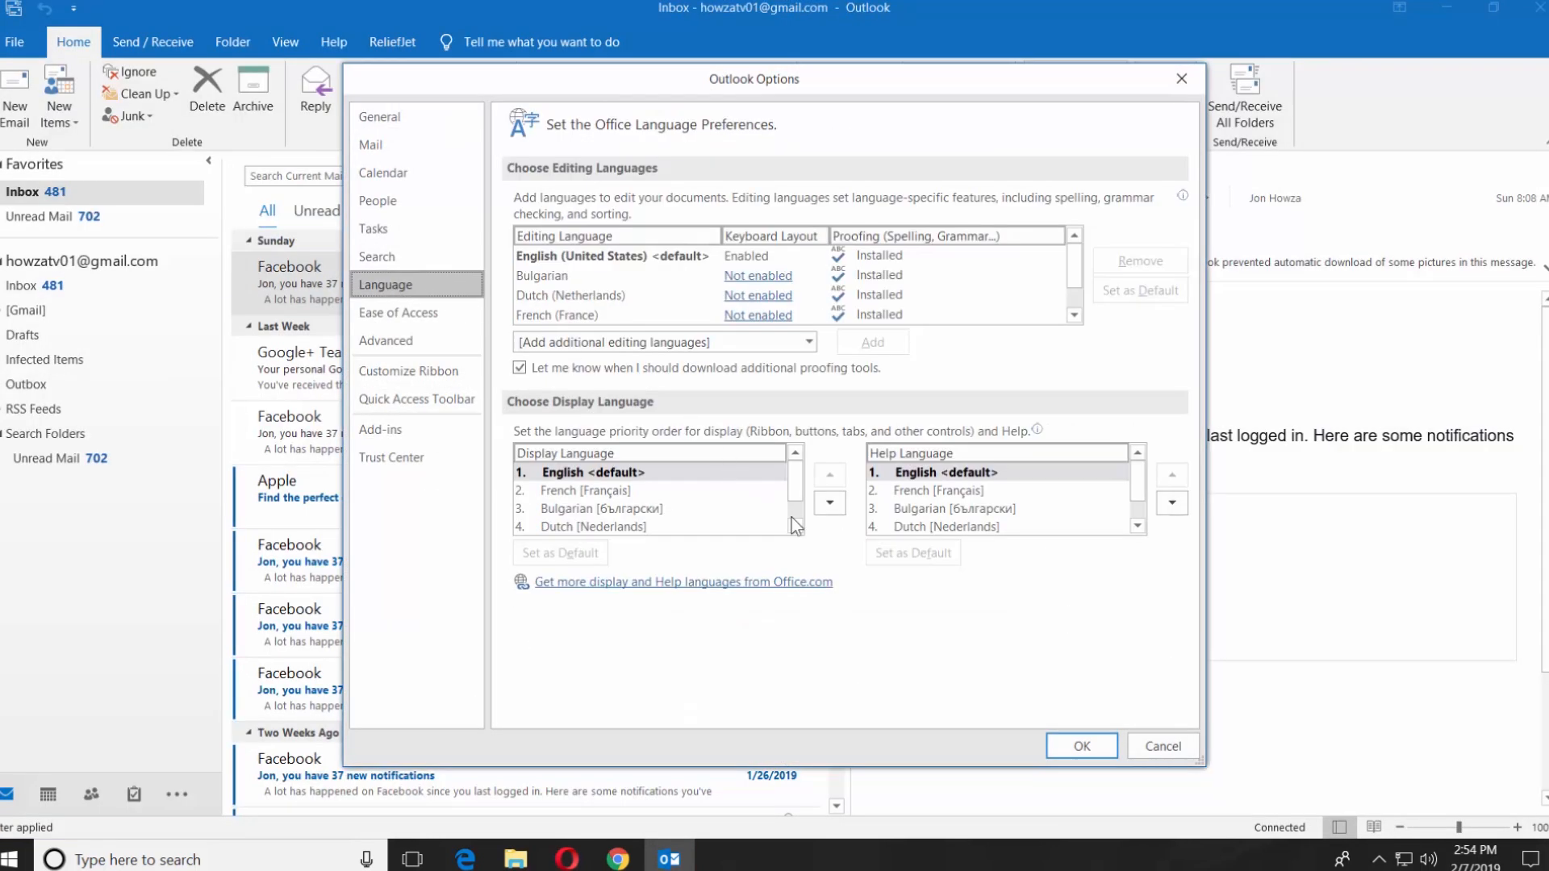
- Set German [Deutsch] as the default display language, confirm, and relaunch Outlook in German
click(795, 526)
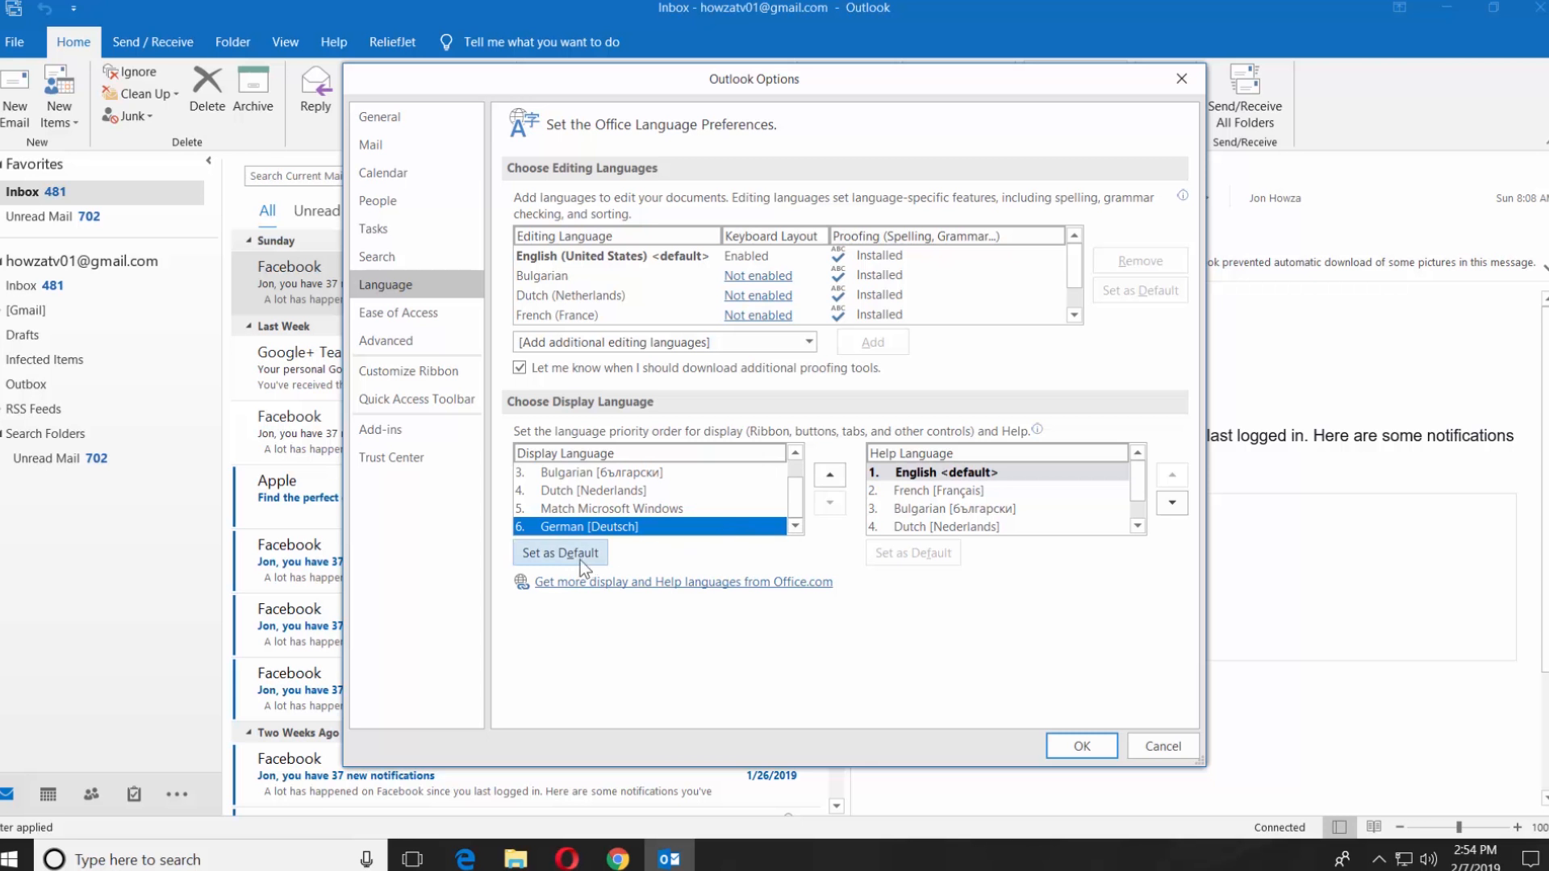
click(560, 552)
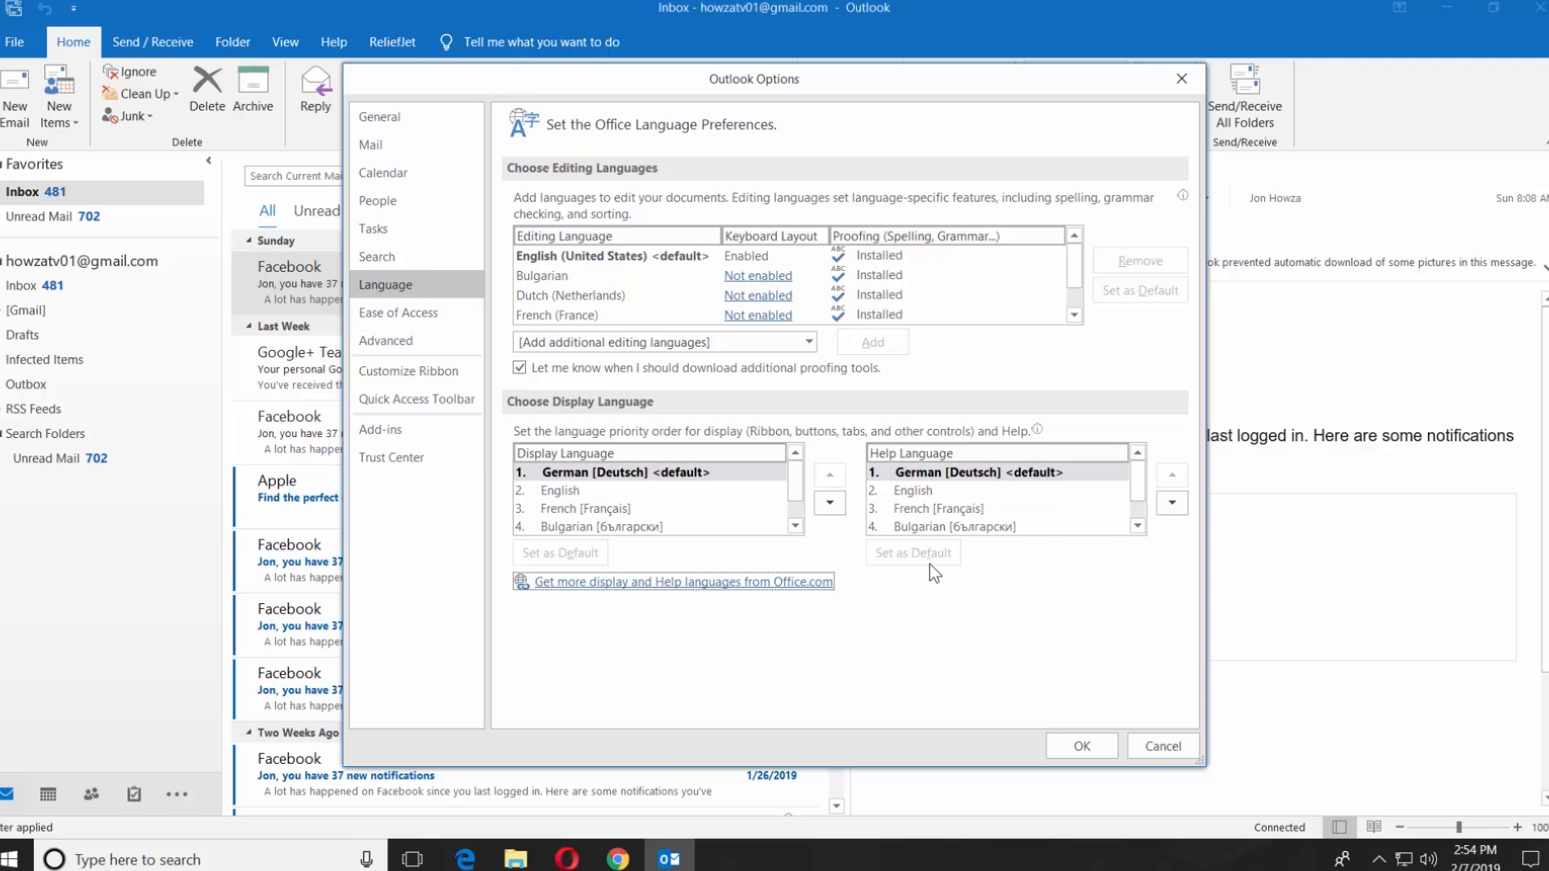
click(1080, 745)
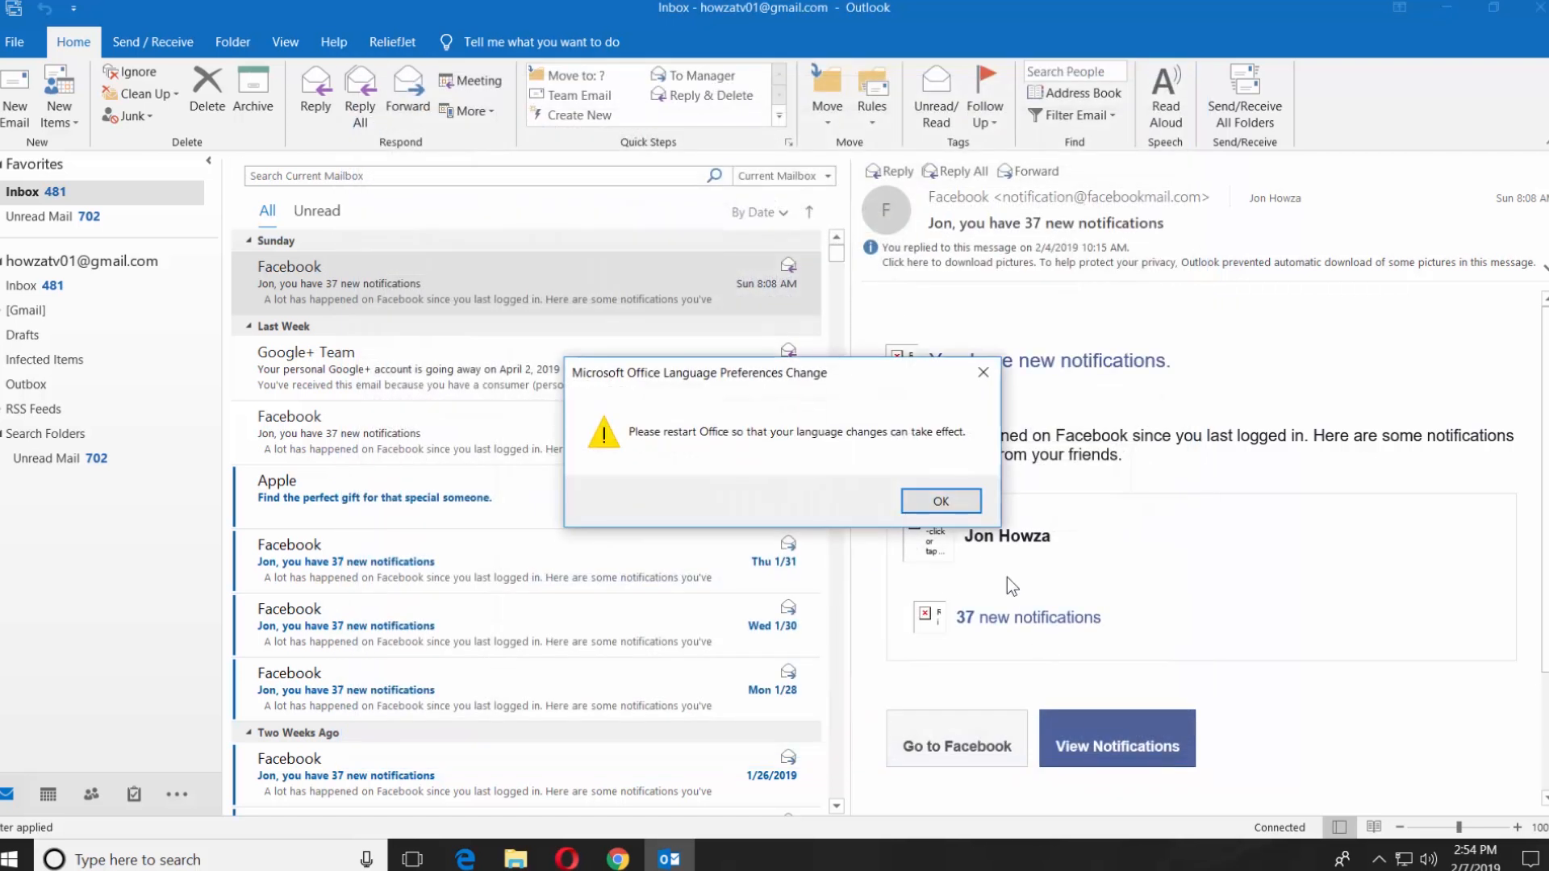
click(939, 501)
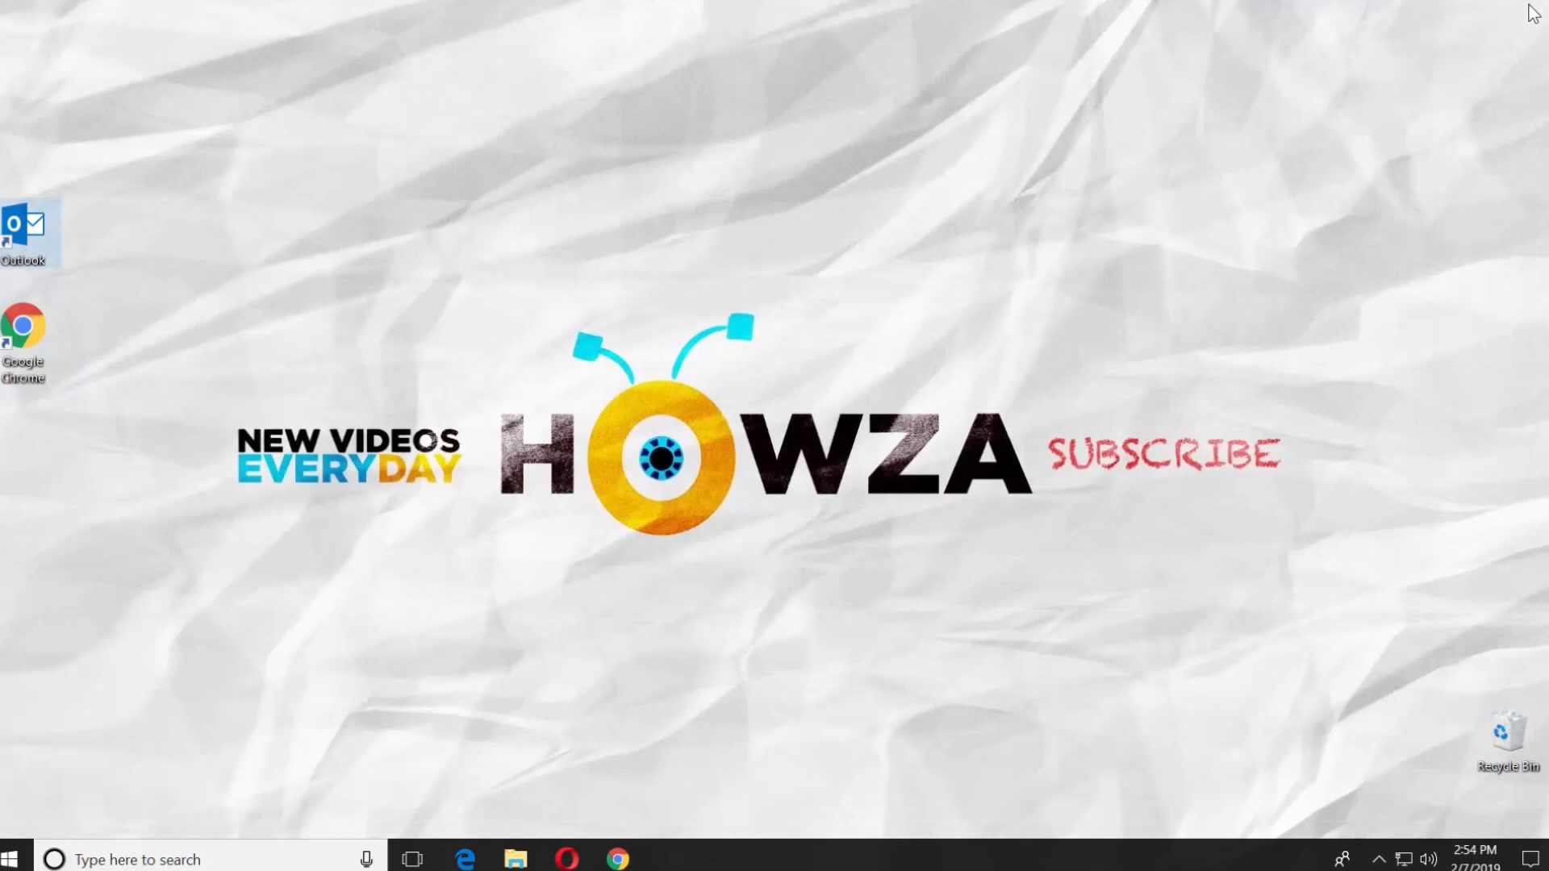
double_click(23, 228)
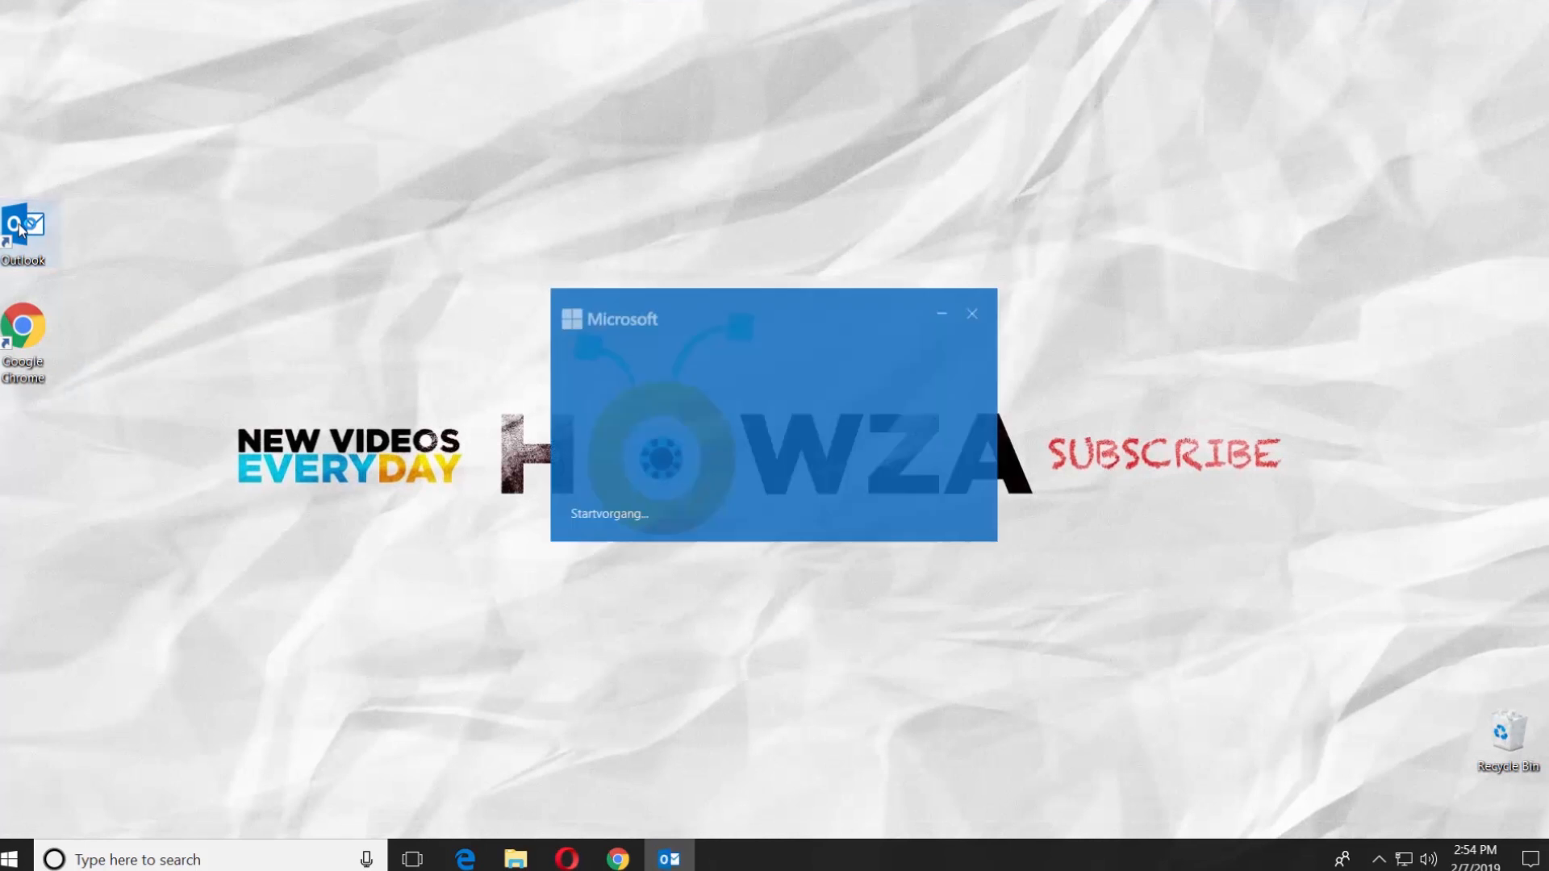